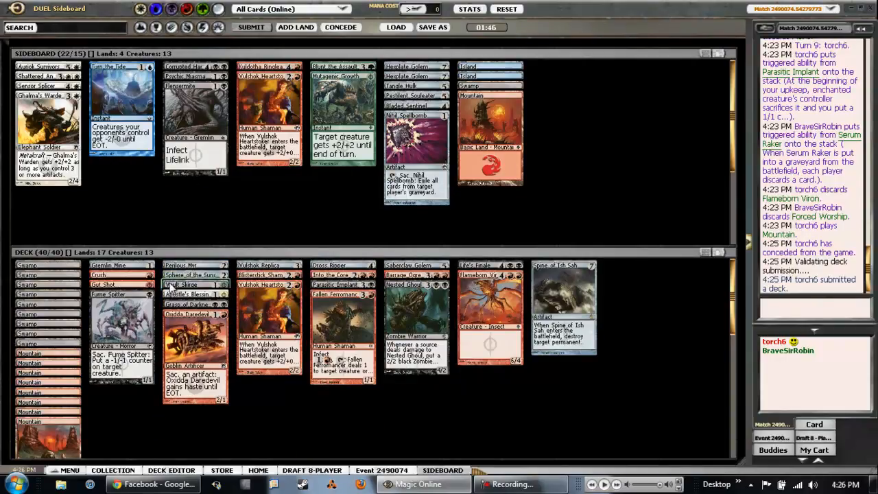
mouse_move(181, 284)
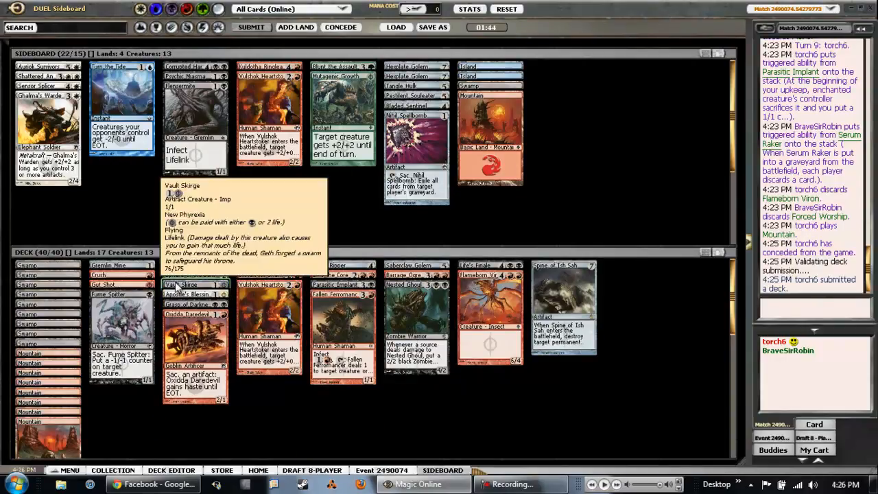
mouse_move(121, 321)
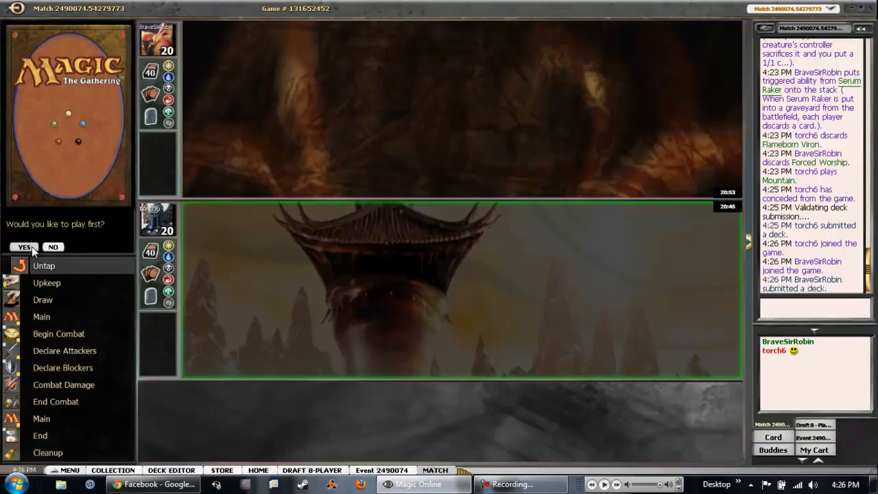
Step: Choose to play first and keep the opening hand without a mulligan
left_click(25, 247)
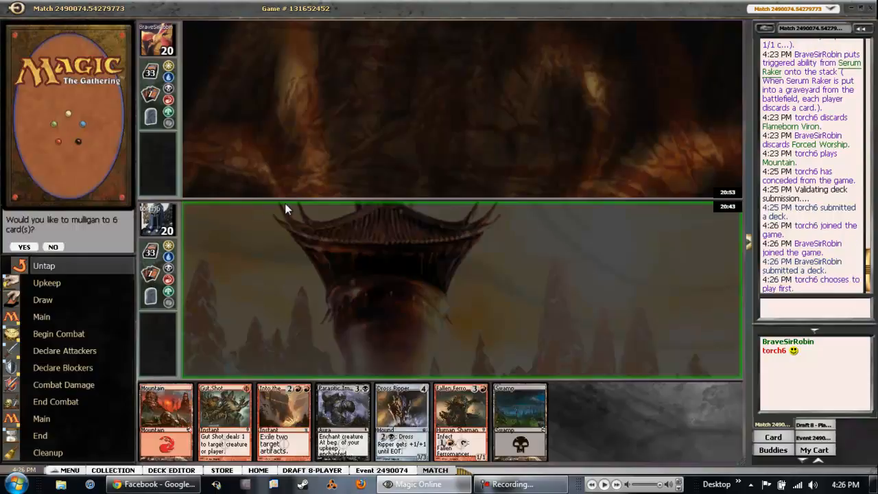
mouse_move(299, 209)
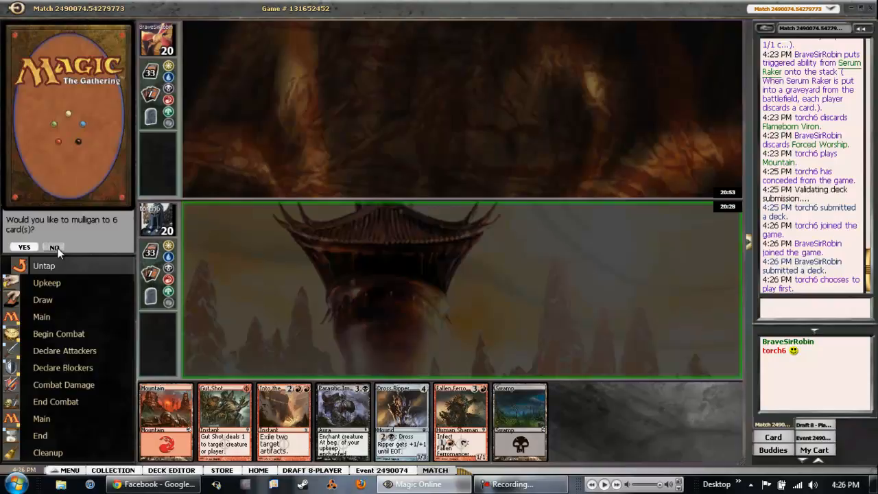
left_click(53, 247)
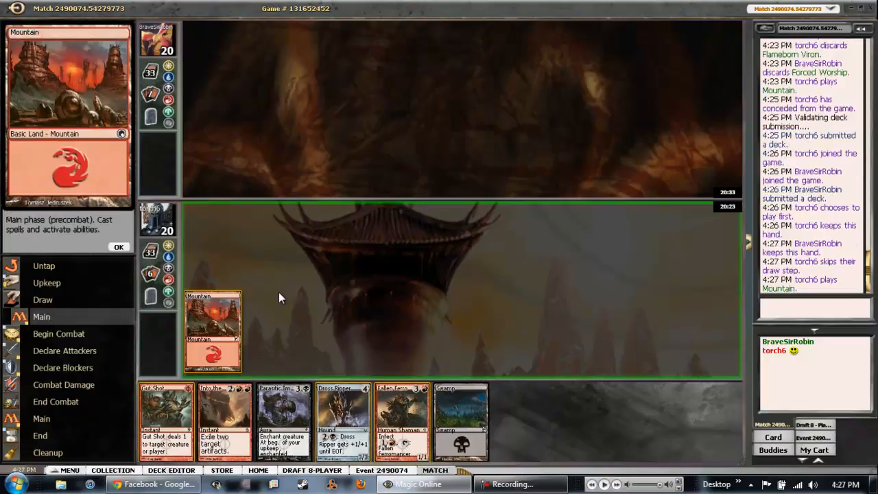
Step: Play a Swamp on turn two and a Mountain on turn three, letting the opponent's turns pass
left_click(119, 247)
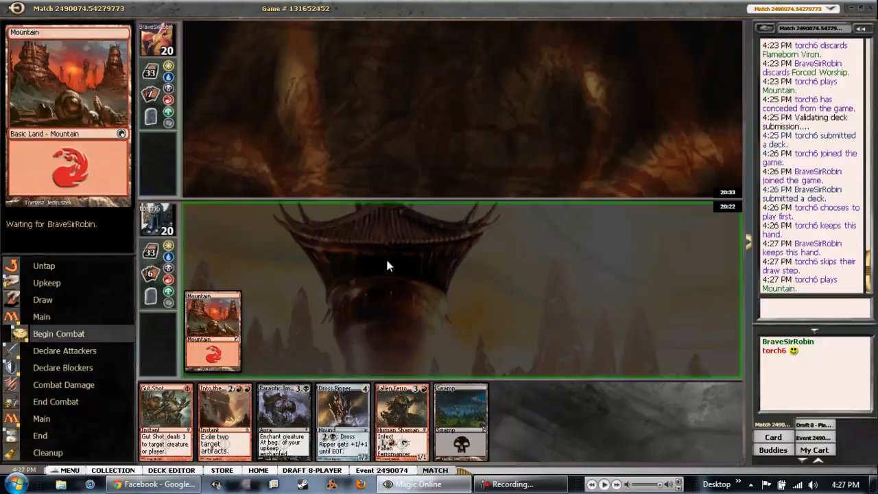
mouse_move(376, 244)
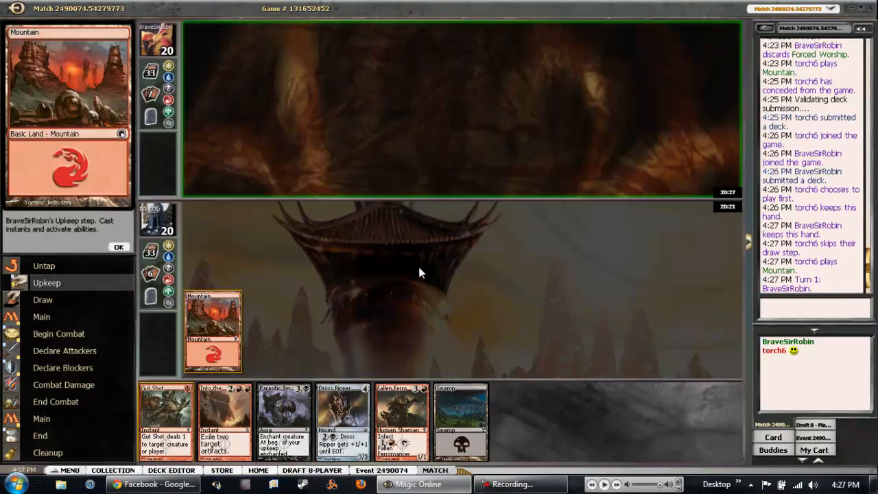
left_click(118, 246)
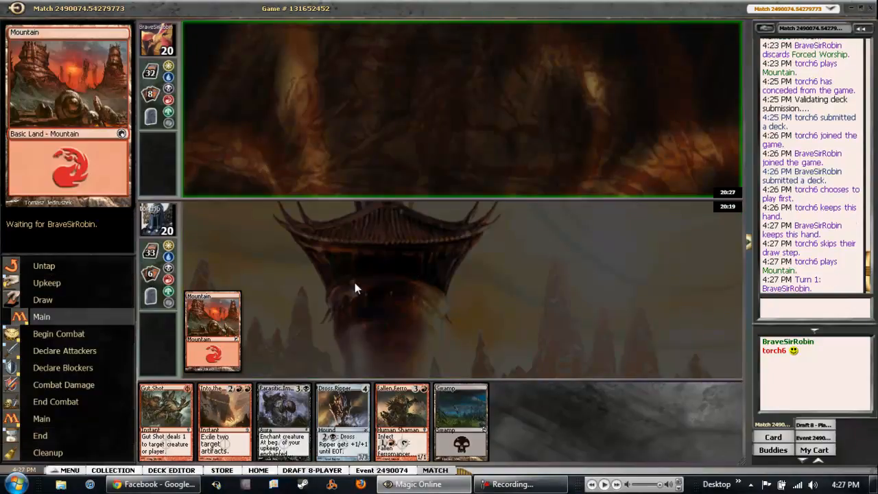
mouse_move(361, 274)
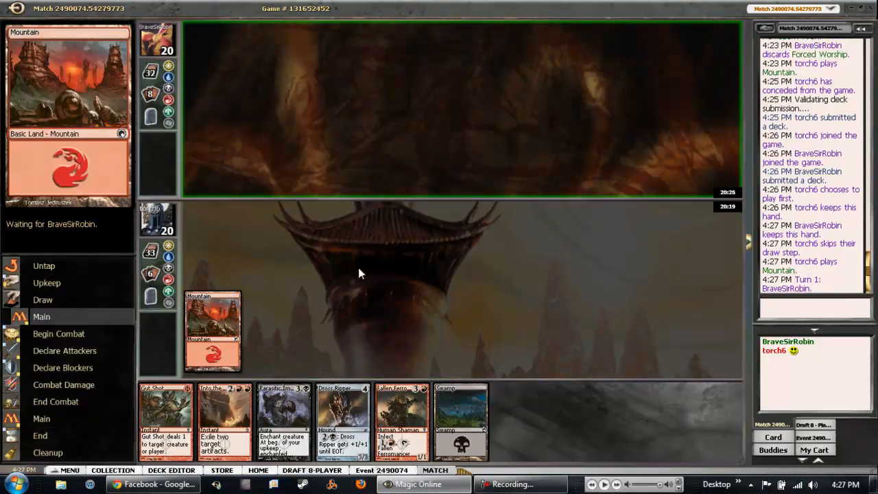
left_click(212, 62)
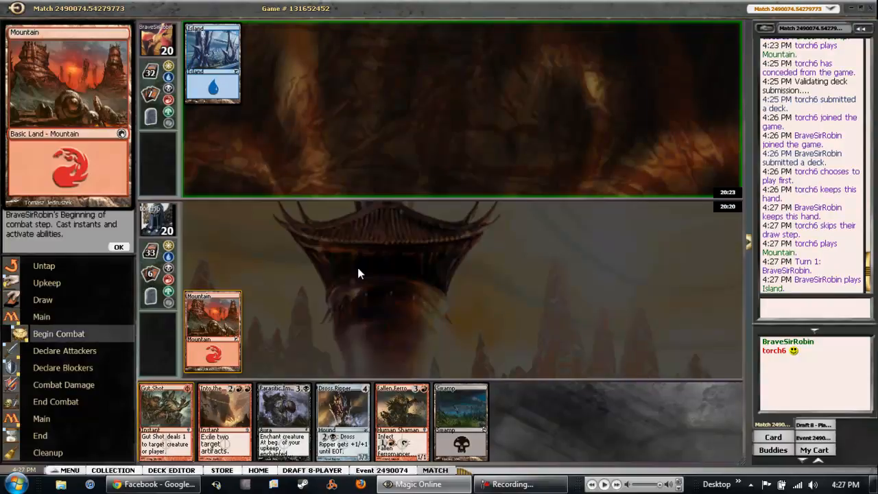
left_click(118, 247)
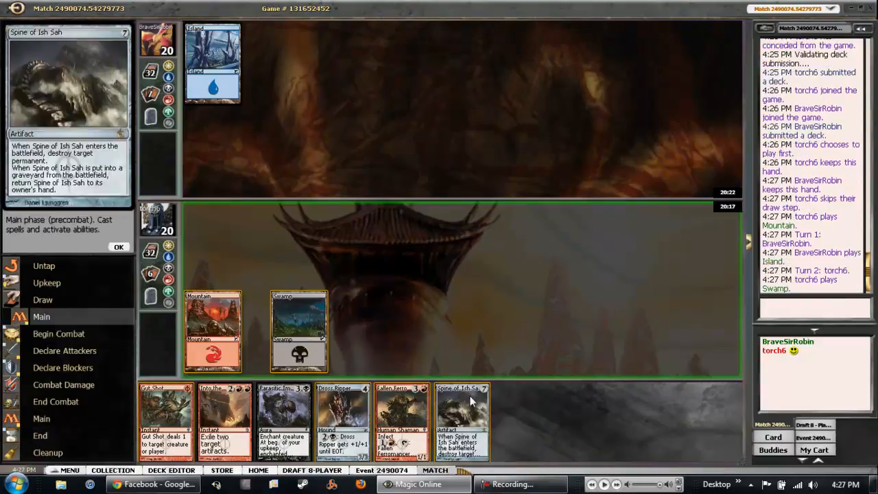
left_click(119, 247)
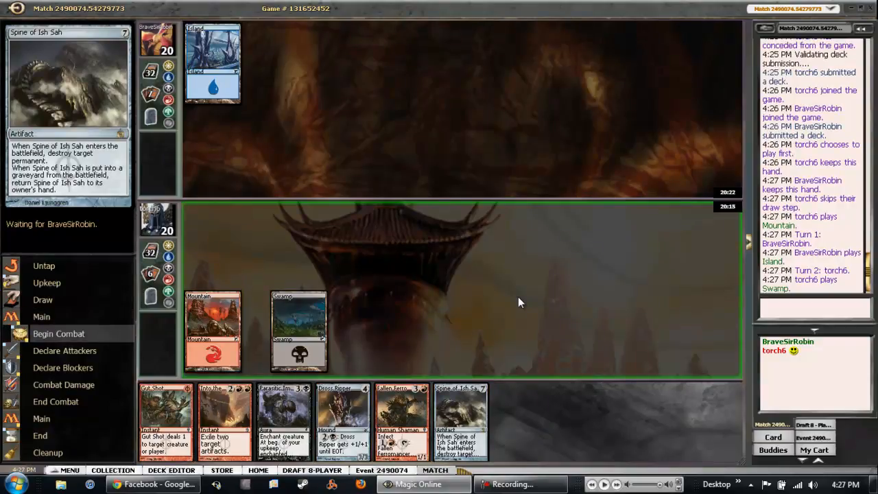
mouse_move(519, 270)
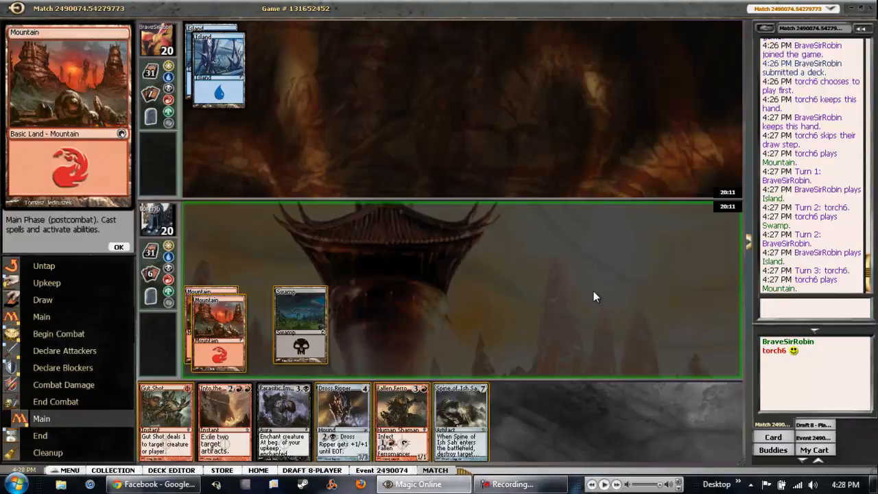
left_click(118, 247)
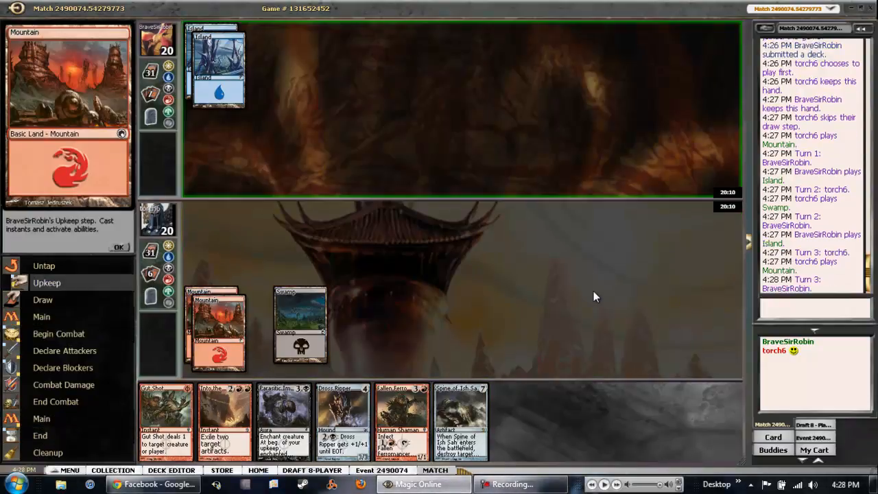
left_click(119, 247)
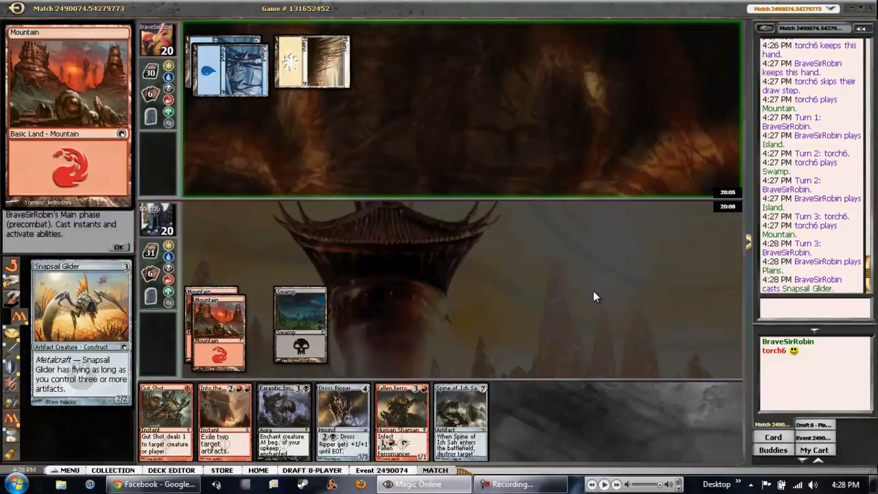
Step: Let Snapsail Glider resolve, then end turn four after Mountain and Dross Ripper, skipping combat
left_click(118, 248)
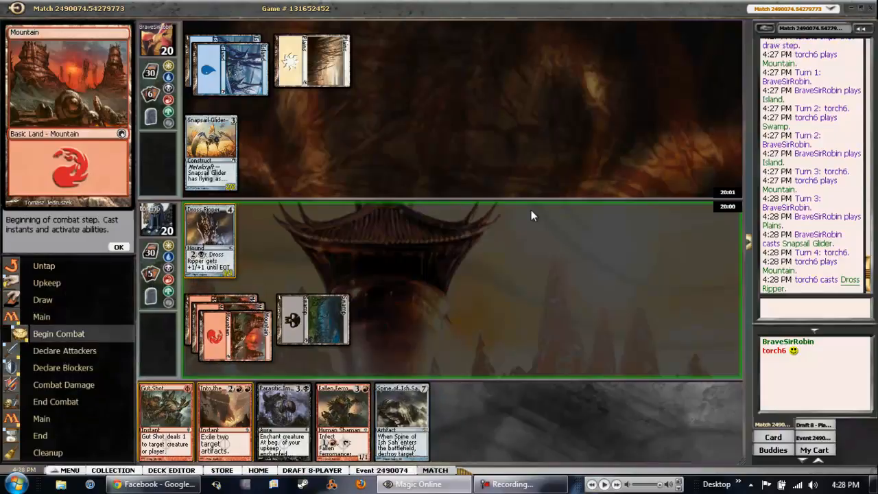
left_click(119, 247)
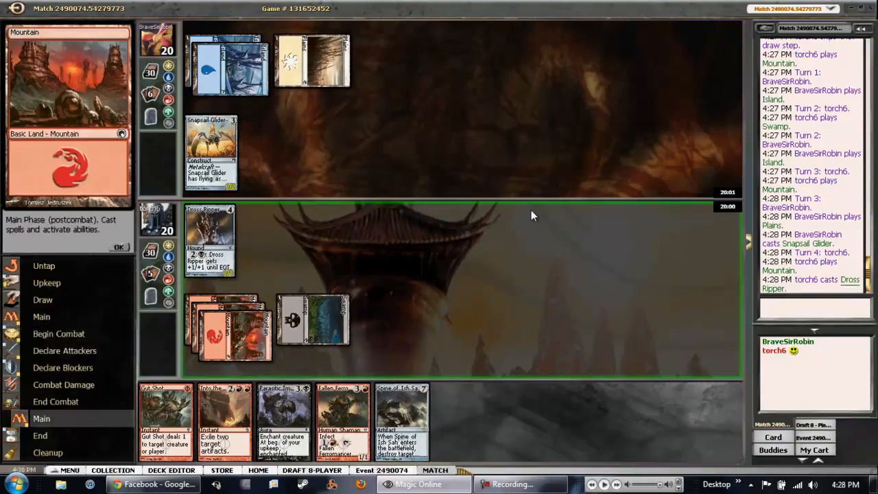
left_click(118, 247)
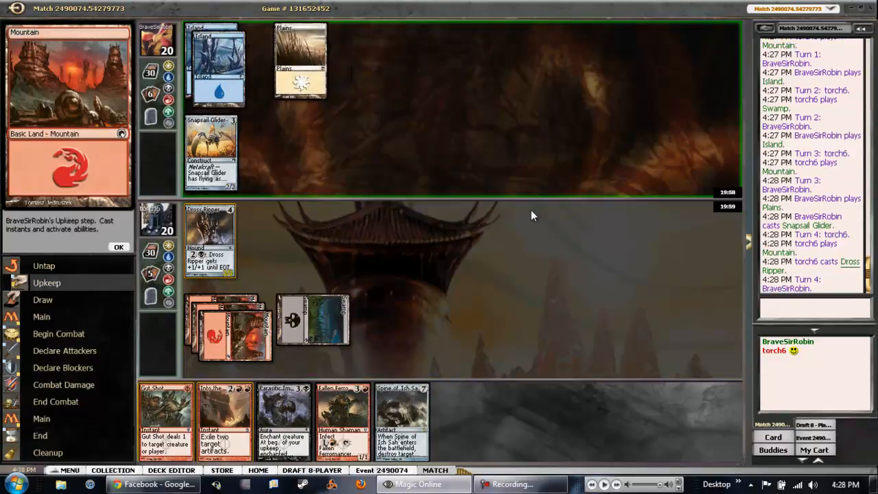
left_click(119, 246)
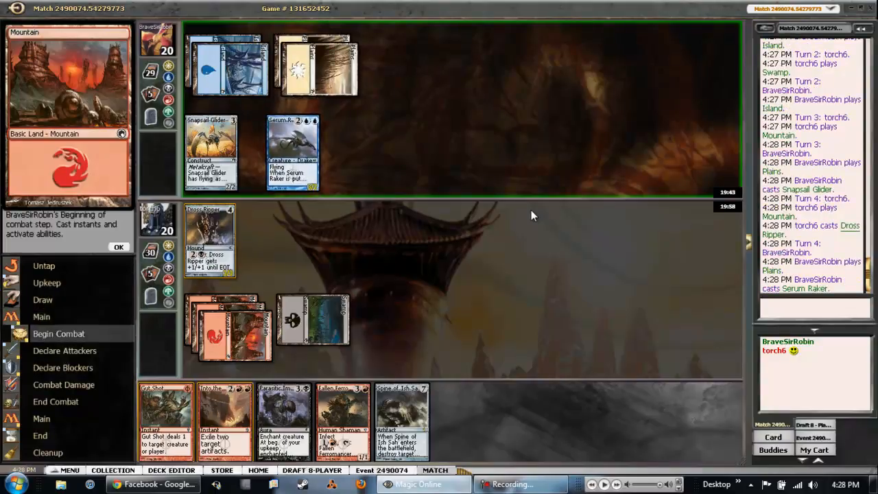
Step: On turn five, play a Swamp and enchant Serum Raker with Parasitic Implant, declaring no attackers
left_click(118, 246)
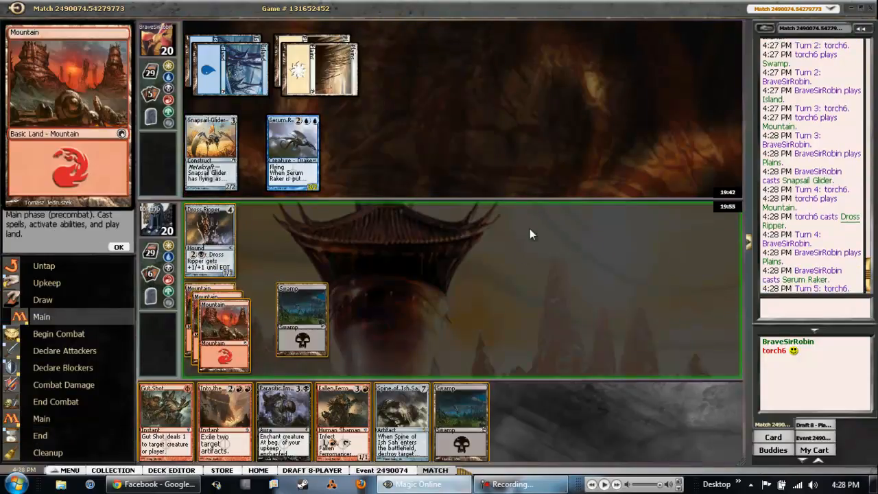
mouse_move(461, 418)
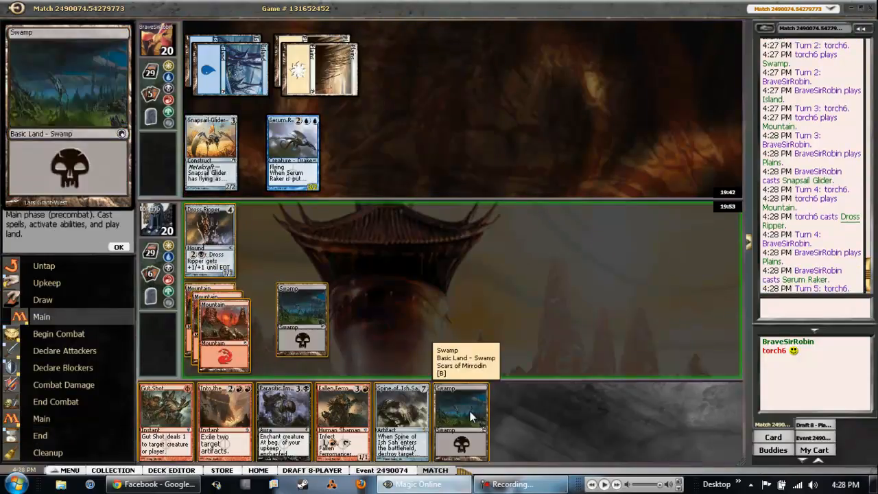
left_click(460, 421)
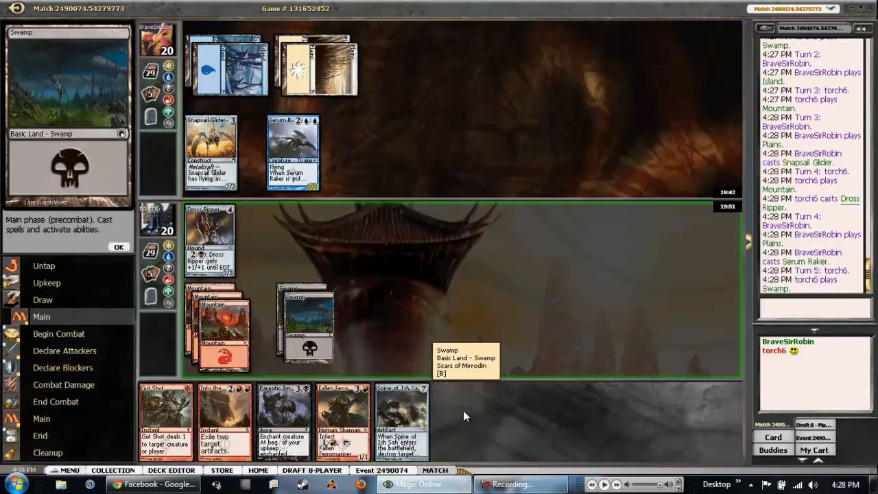
left_click(292, 151)
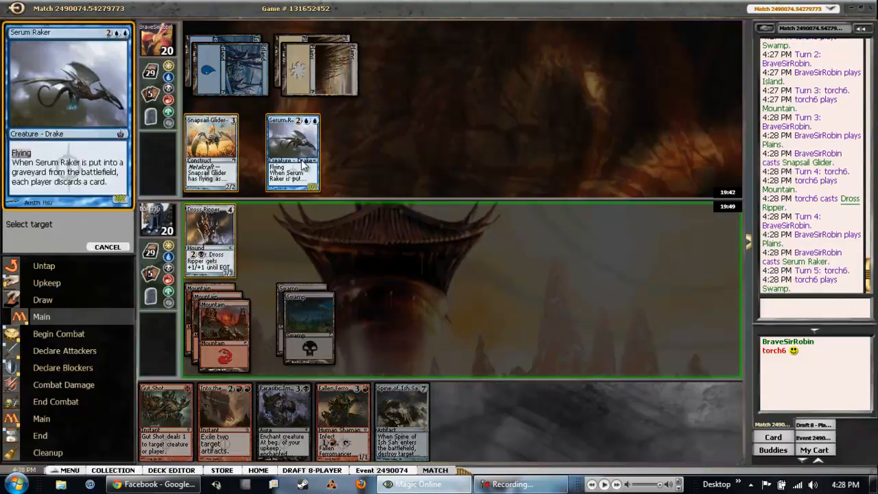
left_click(220, 322)
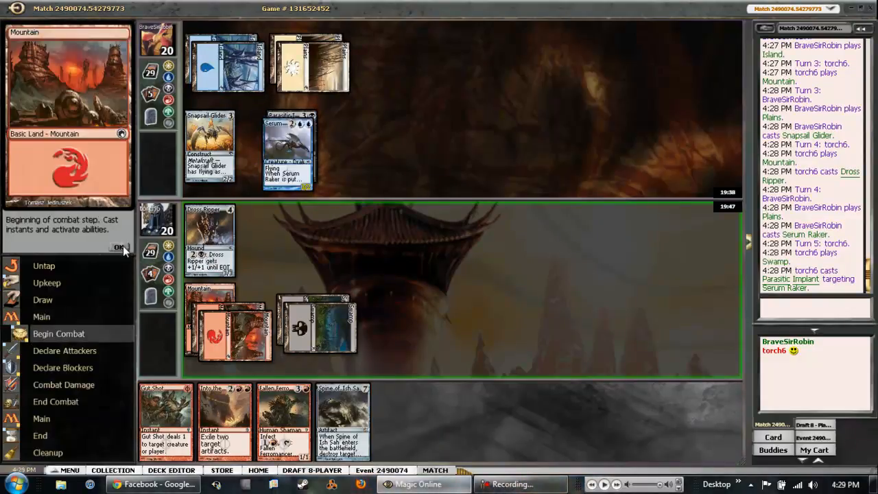
left_click(119, 247)
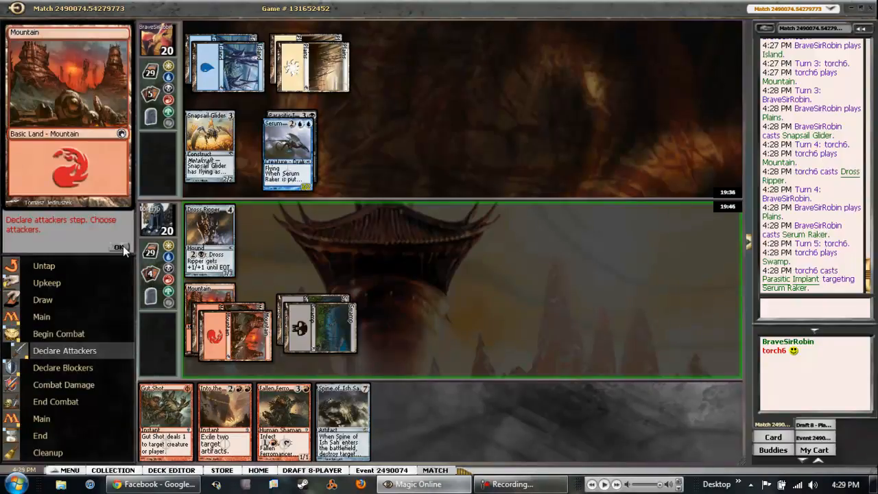
left_click(120, 247)
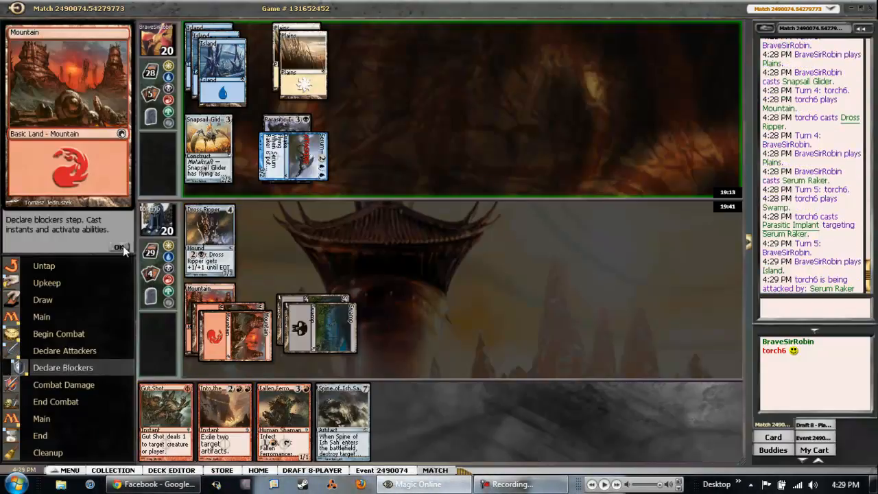
Step: Take Serum Raker's hit unblocked, let Vapor Snag resolve, then cast Fallen Ferromancer without attacking
left_click(121, 247)
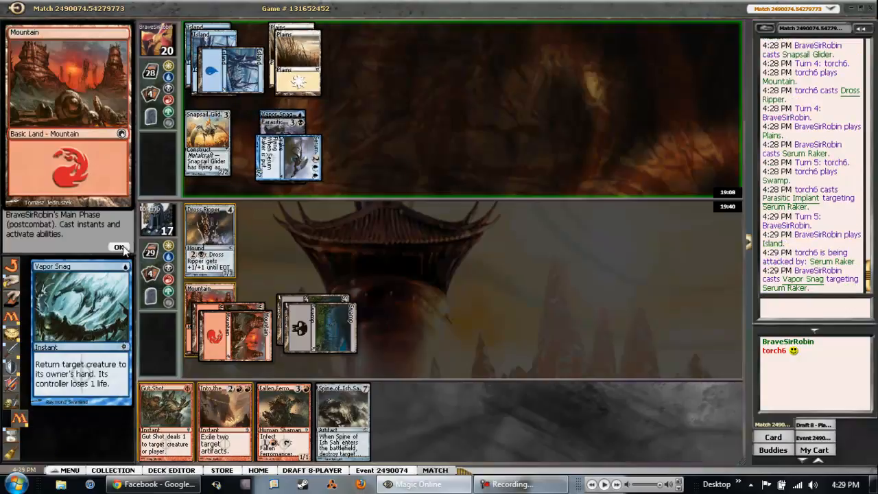
left_click(120, 247)
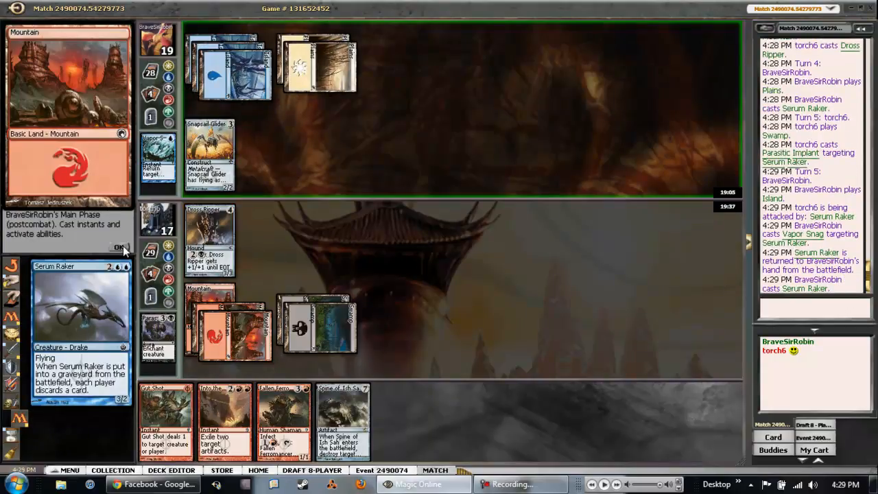
left_click(120, 247)
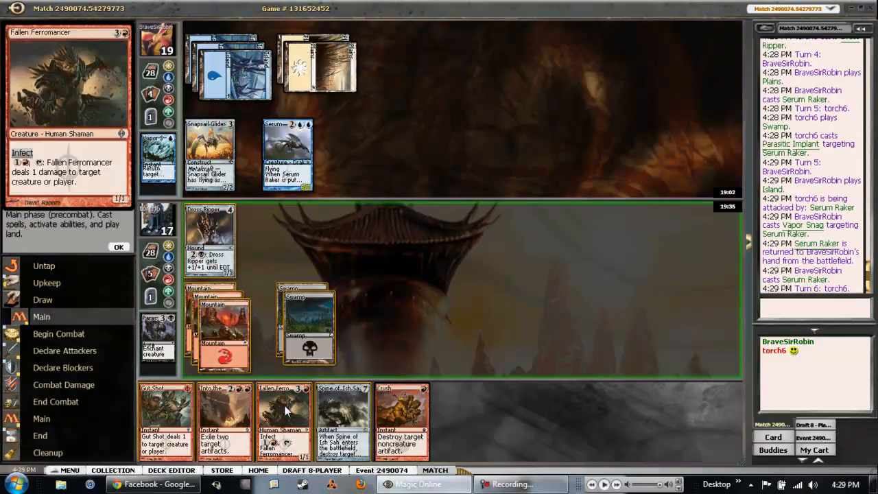
left_click(222, 322)
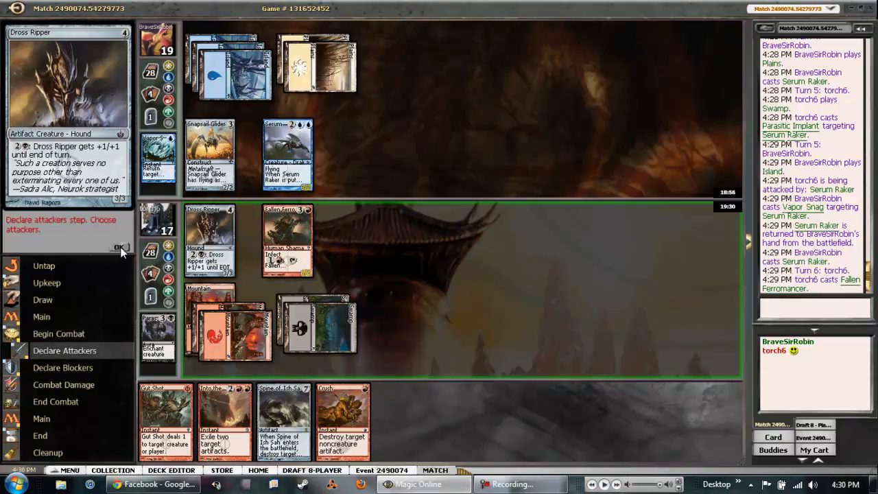
left_click(119, 247)
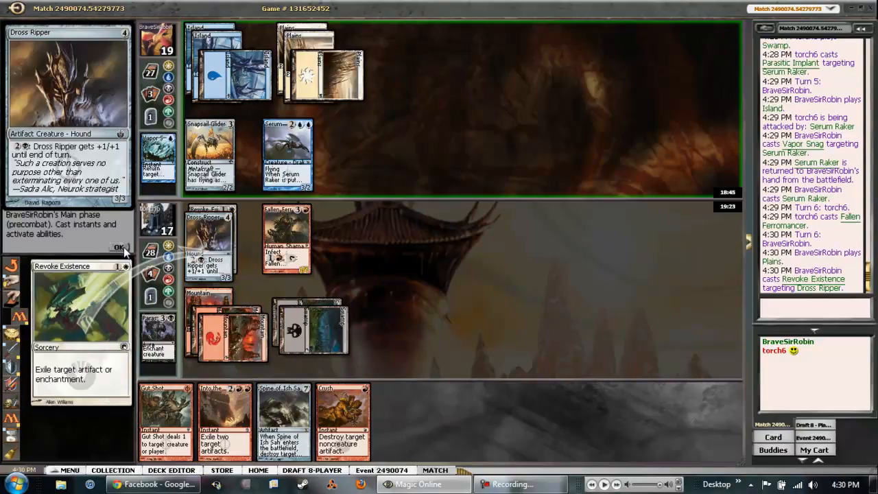
Step: Let Revoke Existence, the unblocked attack, Spined Thopter and Leonin Skyhunter resolve
left_click(119, 247)
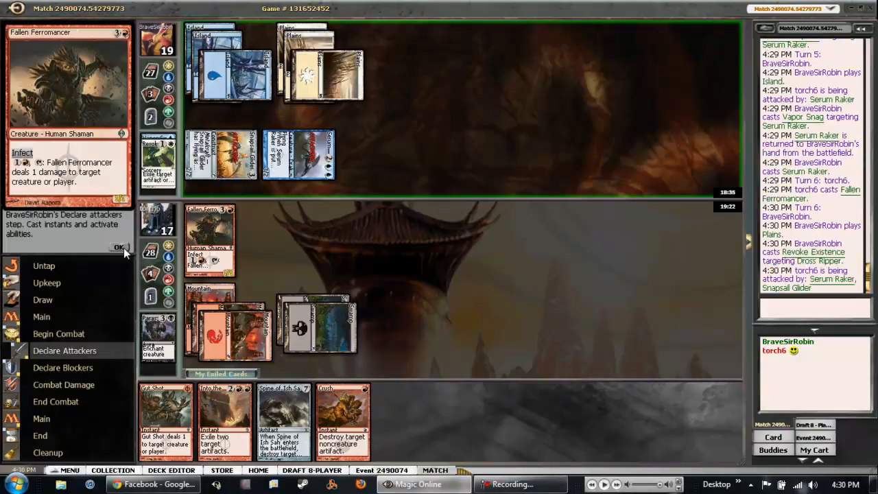
left_click(119, 247)
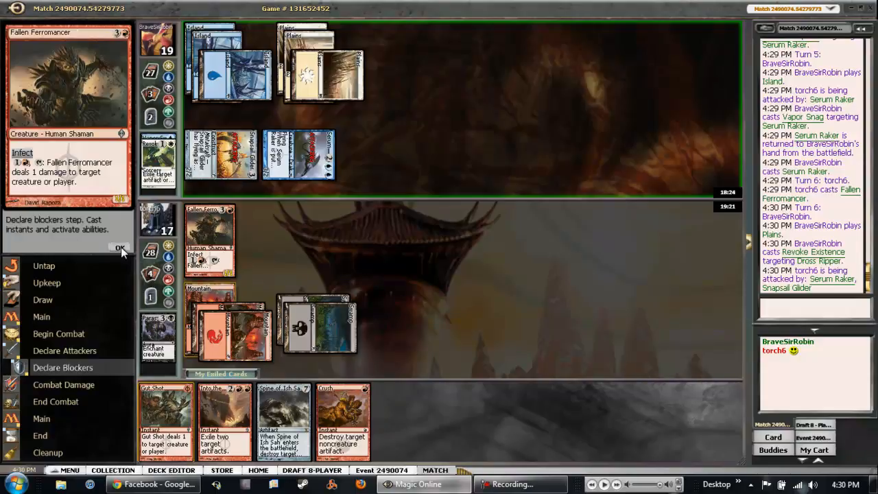
left_click(120, 247)
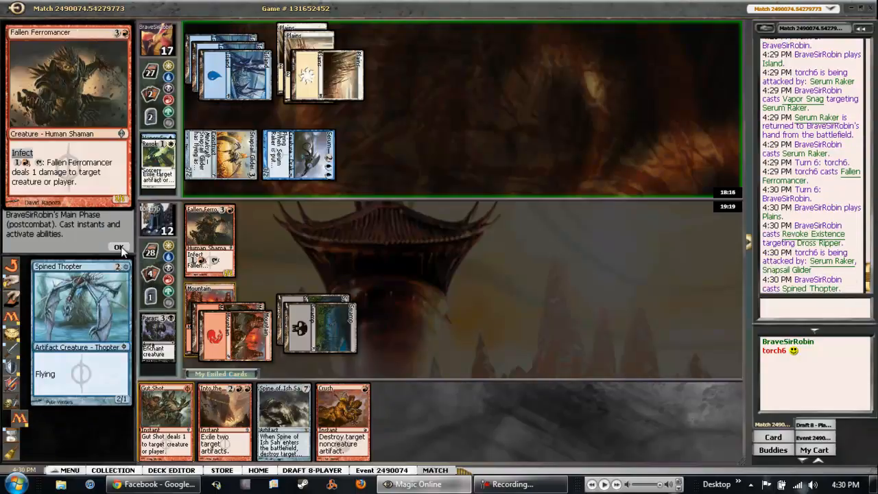
left_click(119, 247)
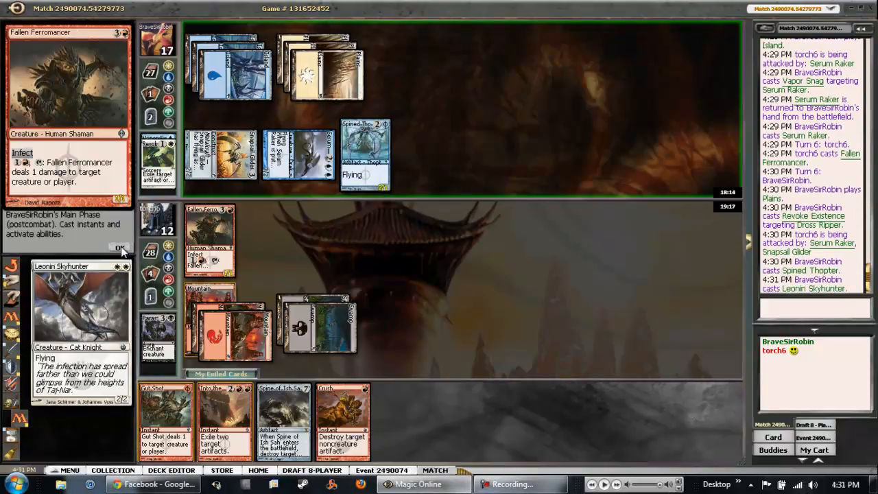
left_click(120, 248)
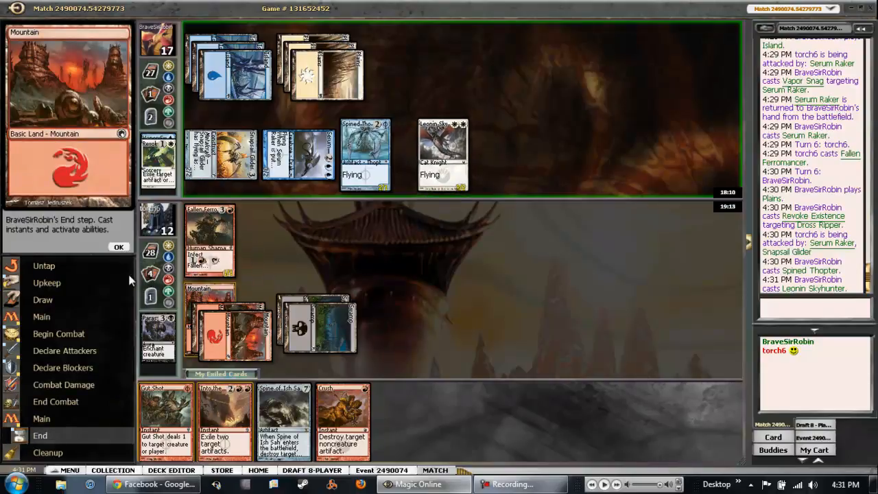
Step: Play a fourth Mountain on turn seven and end the turn with no attackers
left_click(119, 247)
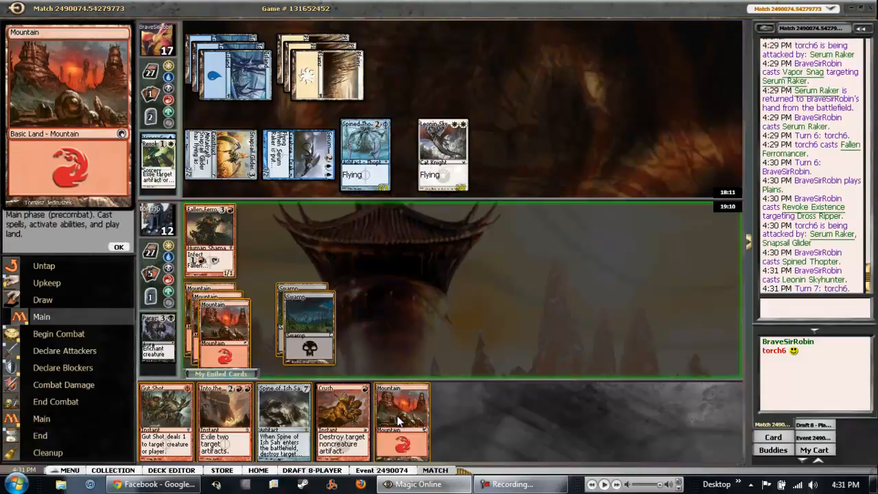
left_click(401, 420)
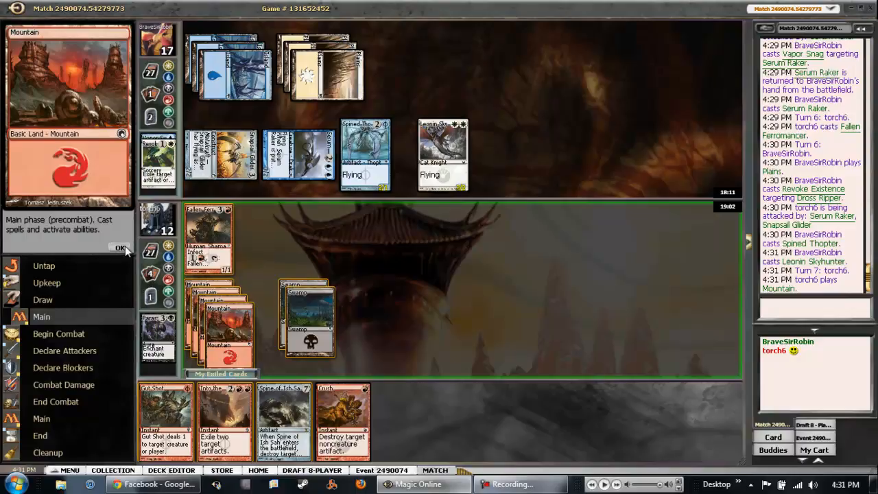
left_click(121, 248)
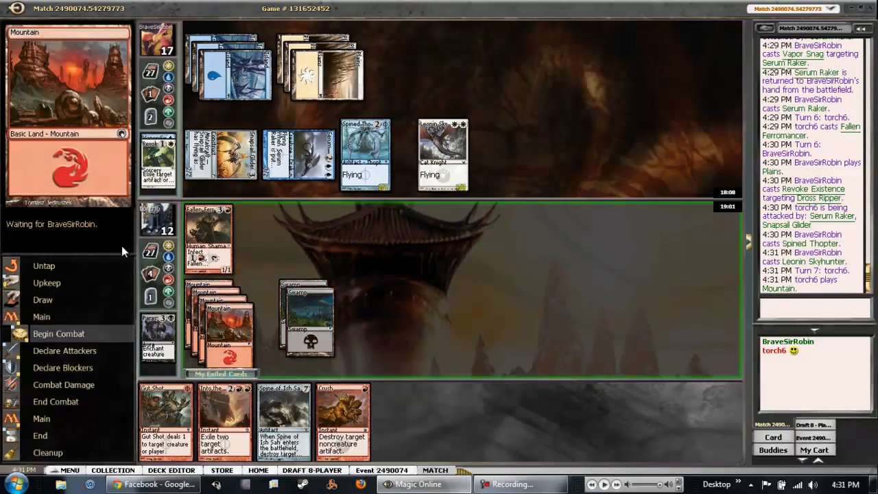
left_click(58, 333)
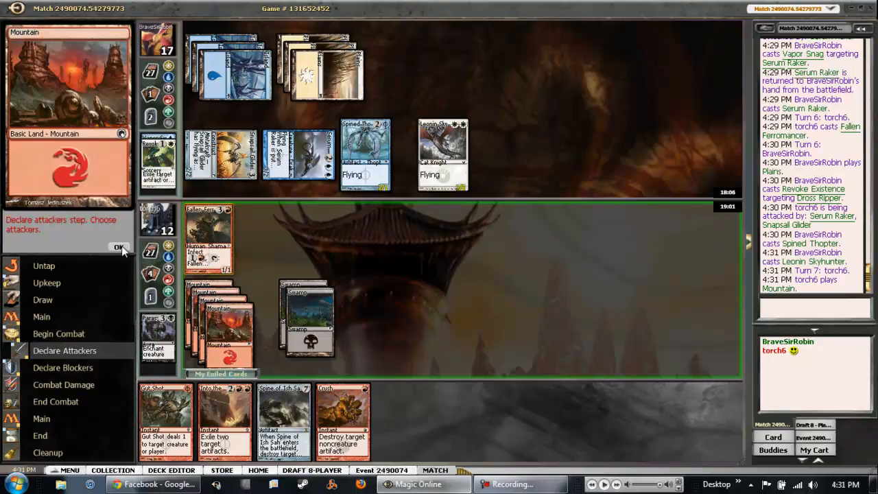
left_click(119, 247)
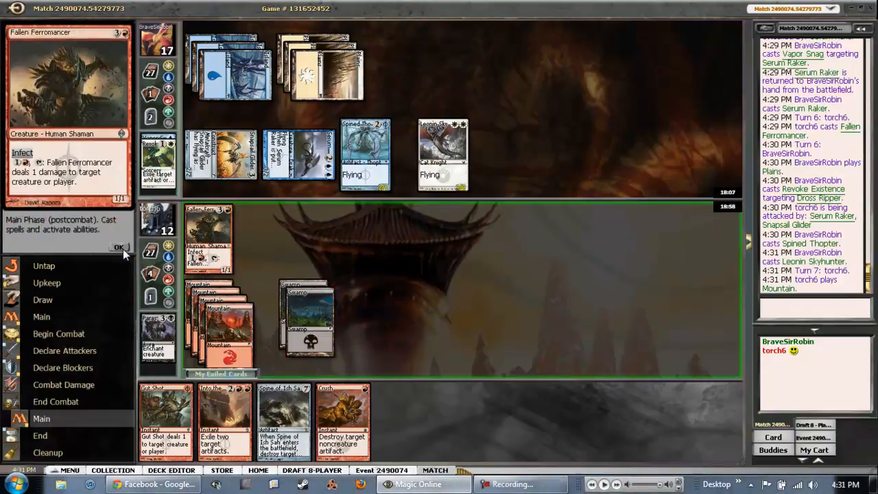
left_click(119, 247)
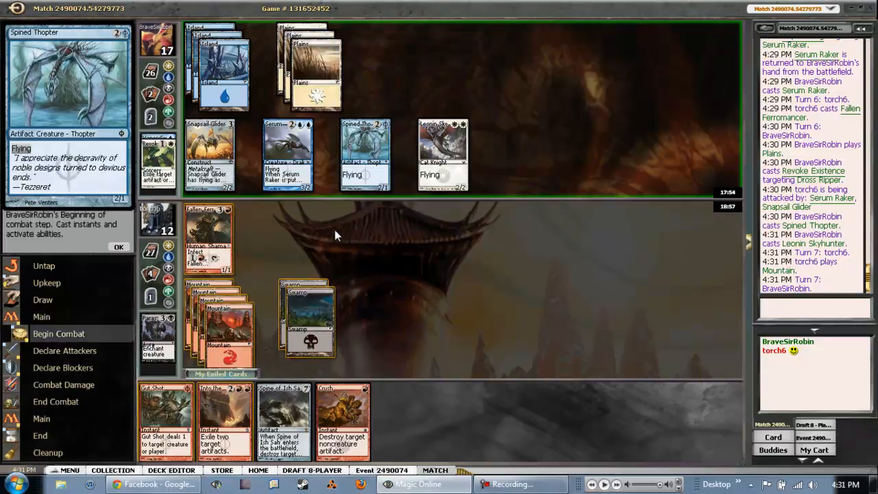
Step: Pass priority as the opponent's combat begins
left_click(118, 246)
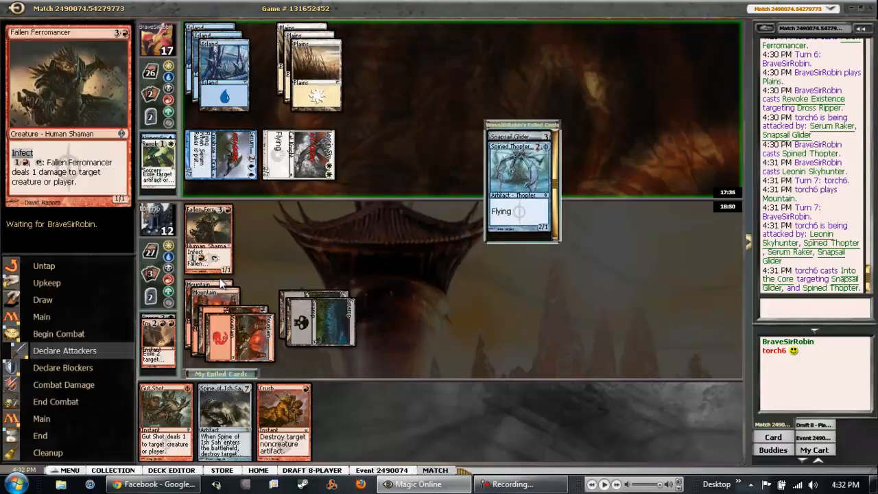
mouse_move(218, 254)
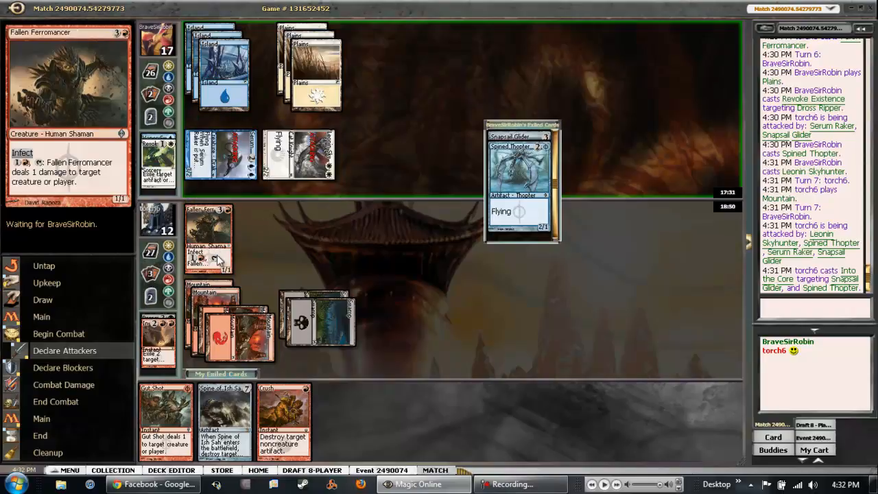
mouse_move(218, 257)
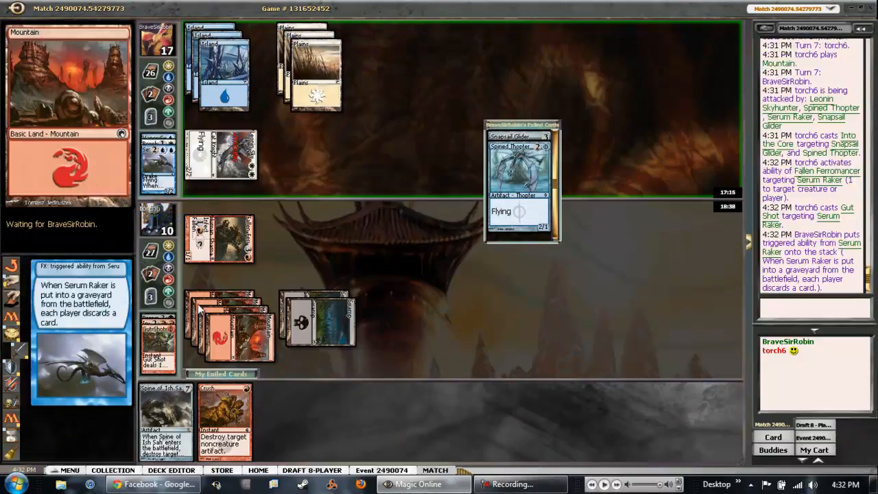
mouse_move(224, 422)
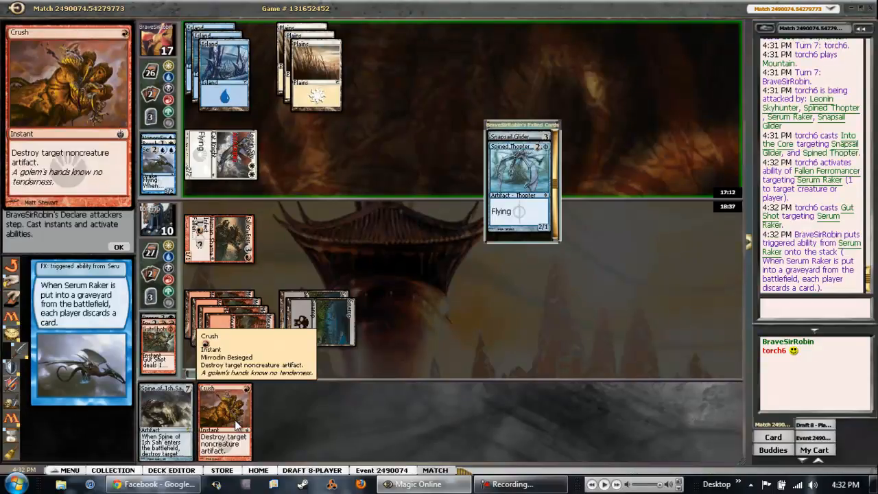
Step: Discard Crush to Serum Raker's trigger and pass through both main phases of the turn
left_click(119, 247)
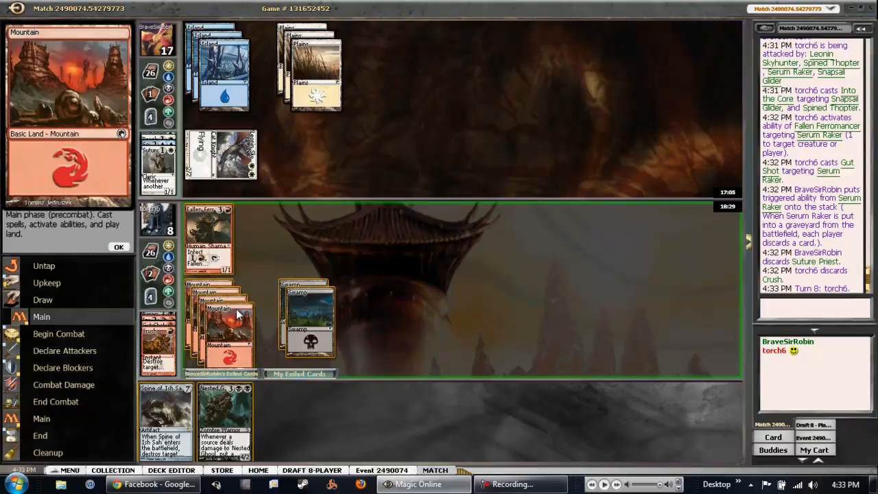
mouse_move(226, 300)
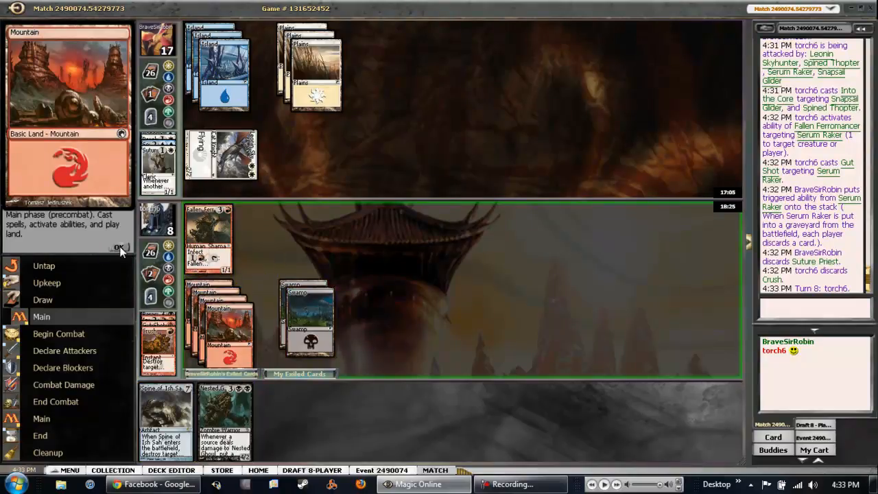
left_click(120, 247)
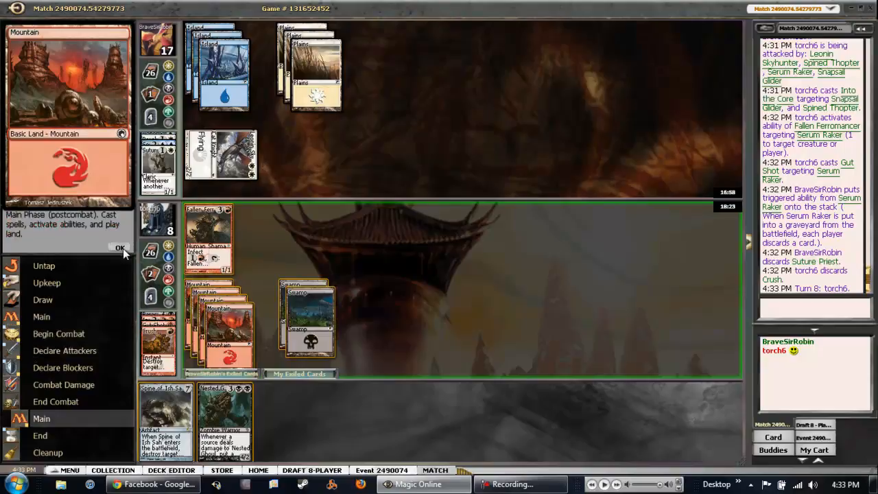
left_click(120, 248)
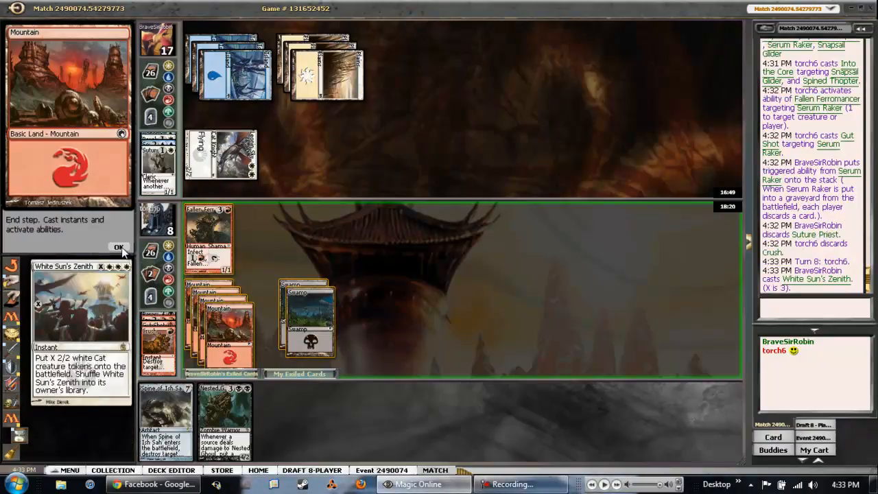
Step: Let White Sun's Zenith resolve and pass the opponent's upkeep and combat start until blockers
left_click(119, 247)
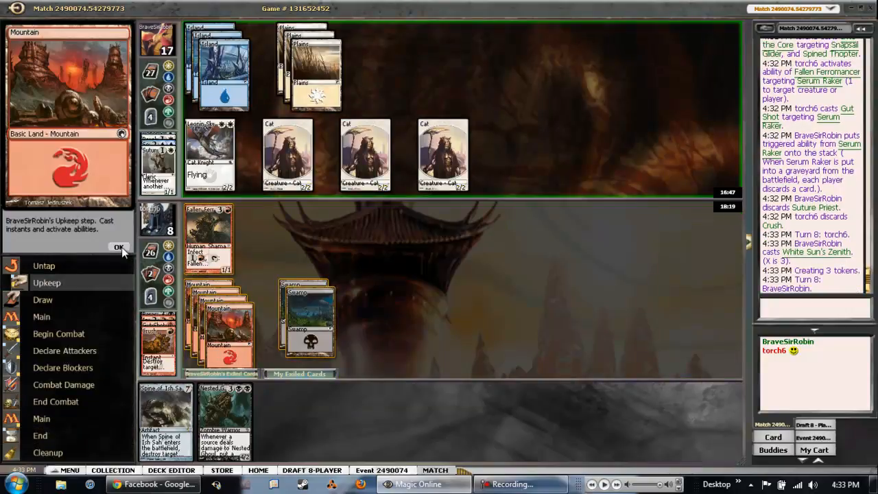
left_click(120, 247)
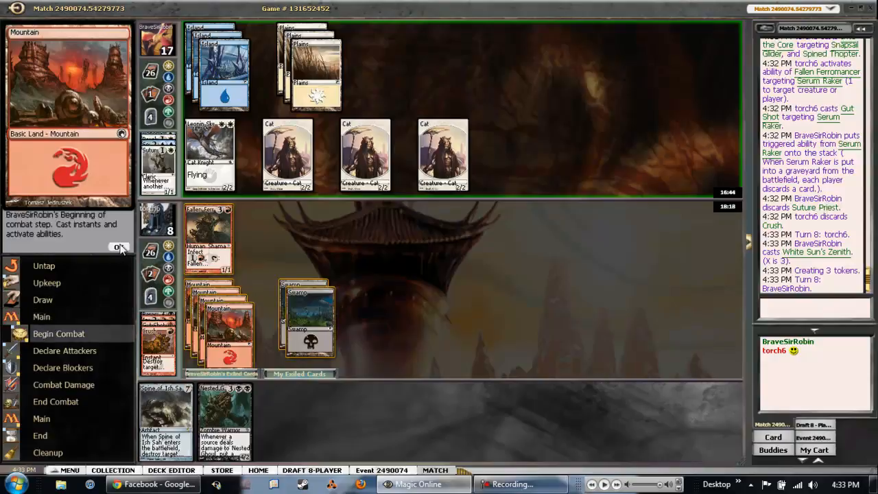
left_click(119, 247)
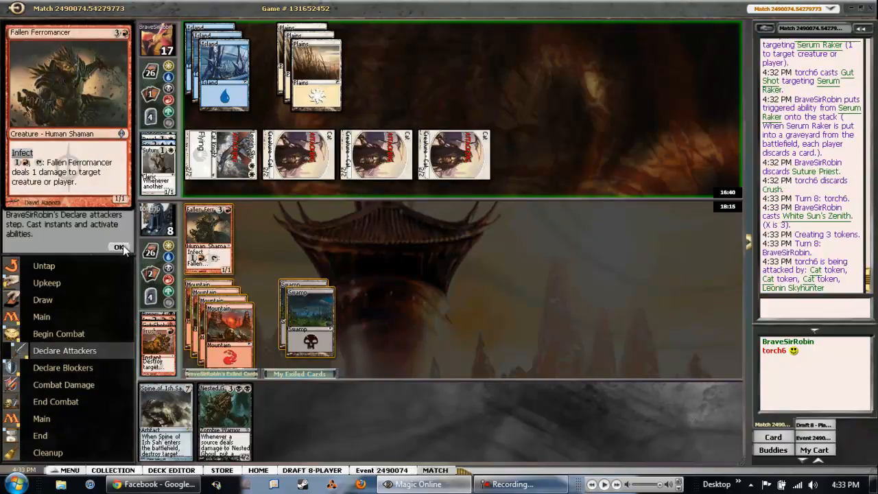
left_click(119, 247)
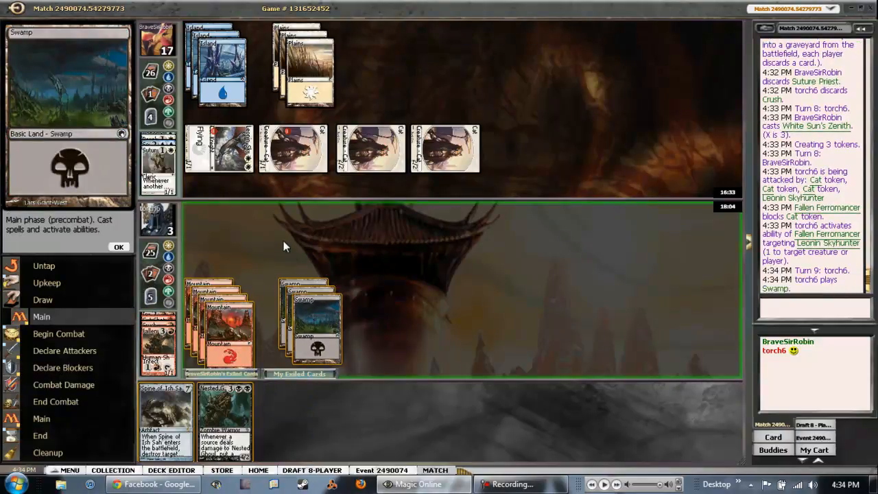
mouse_move(275, 239)
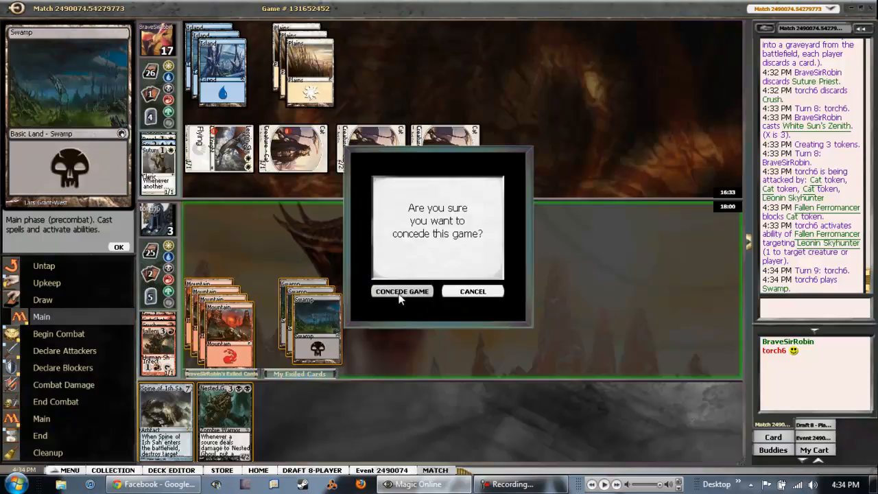
Step: Confirm conceding the game at 3 life on turn nine
left_click(473, 291)
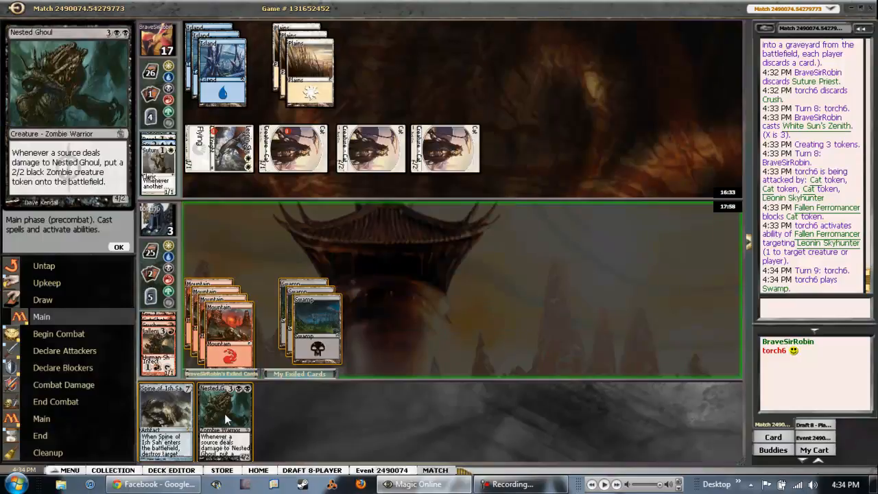
mouse_move(220, 411)
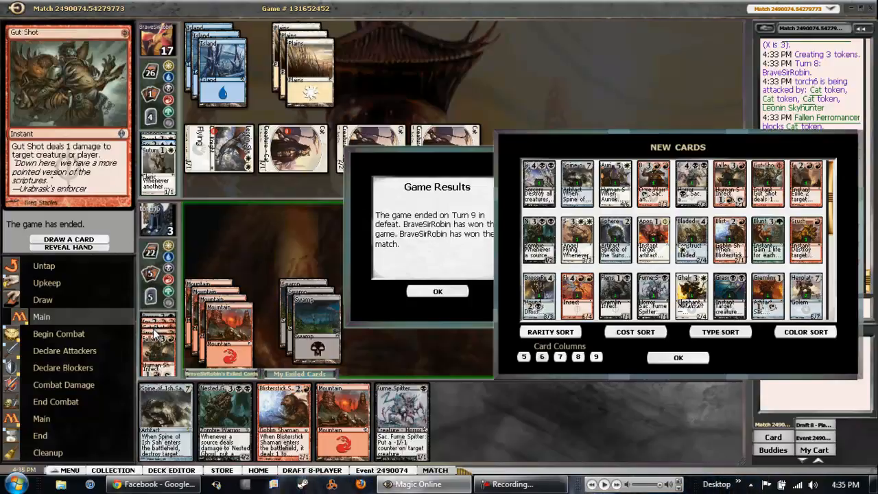
Step: Dismiss the NEW CARDS list, leaving the defeat and match-loss report visible
left_click(678, 358)
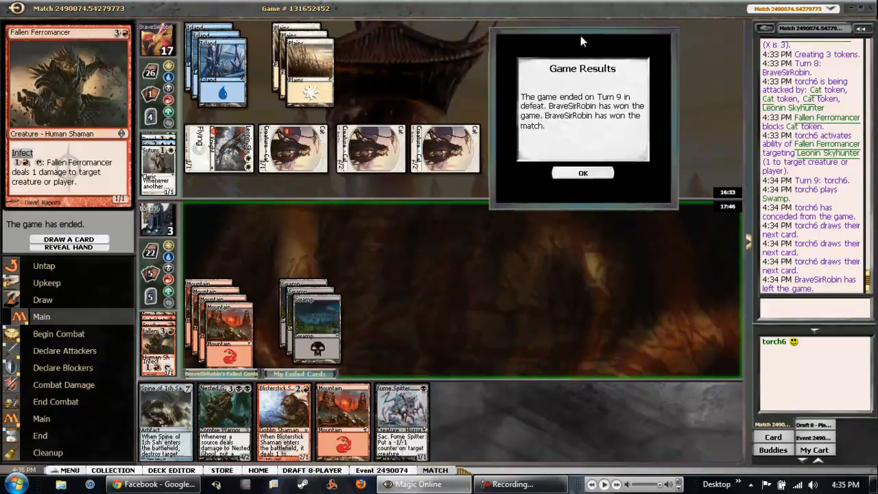
mouse_move(510, 33)
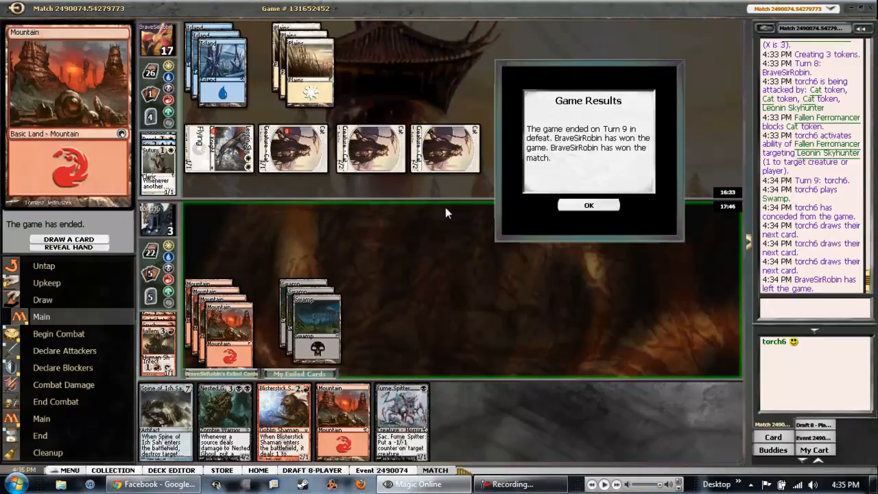
mouse_move(426, 217)
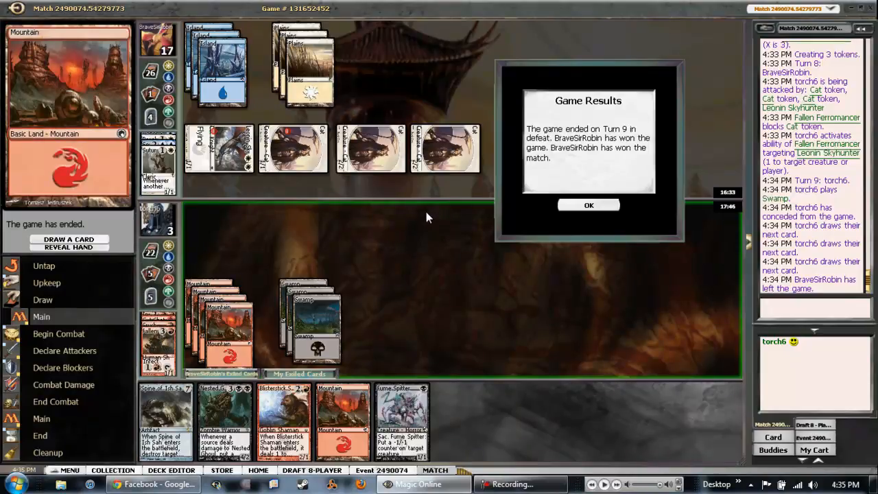
mouse_move(588, 205)
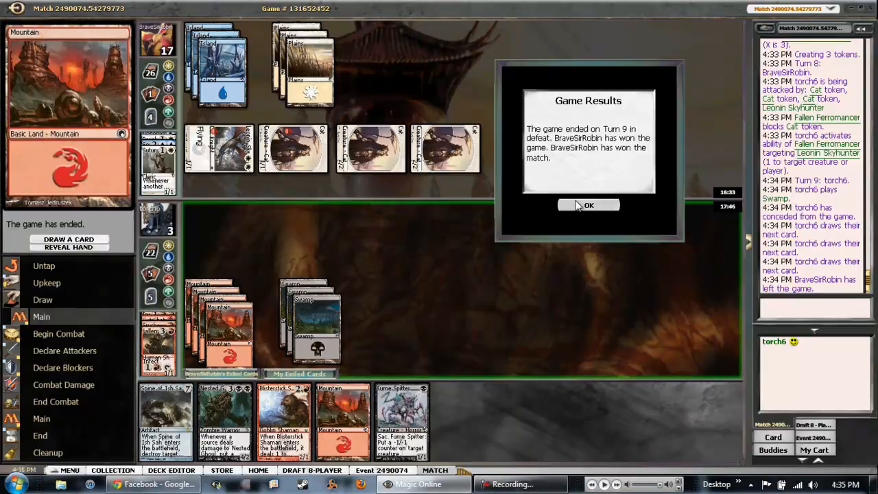